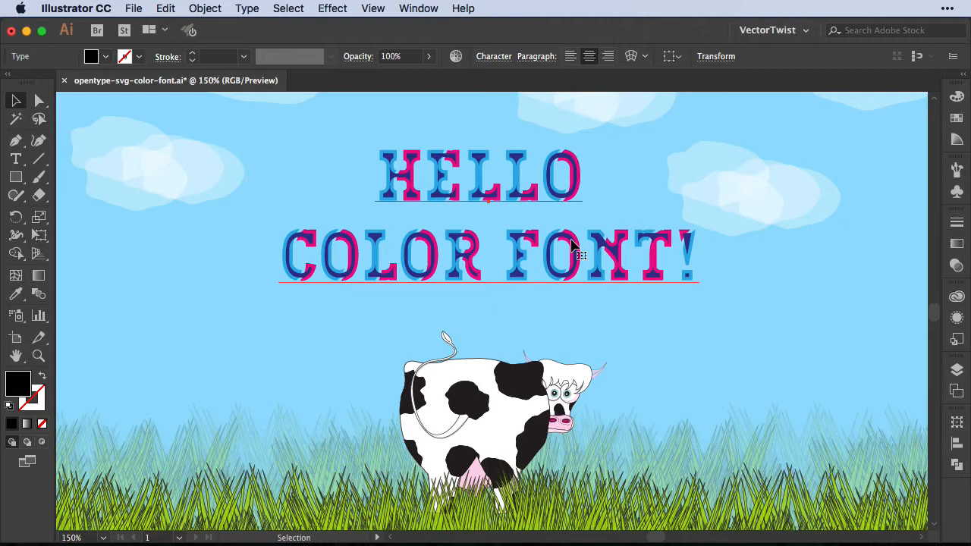
{"action": "mouse_move", "coordinate": [626, 214]}
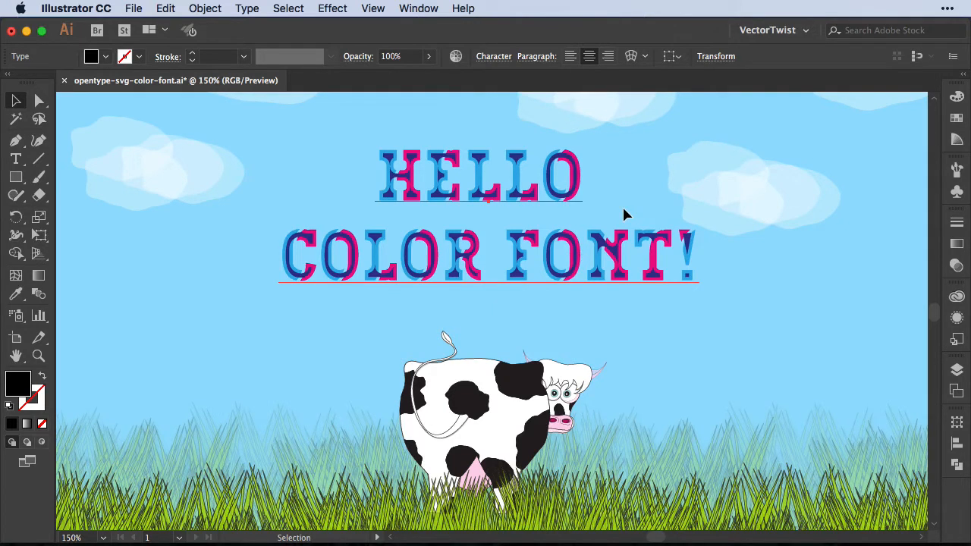
{"action": "mouse_move", "coordinate": [484, 64]}
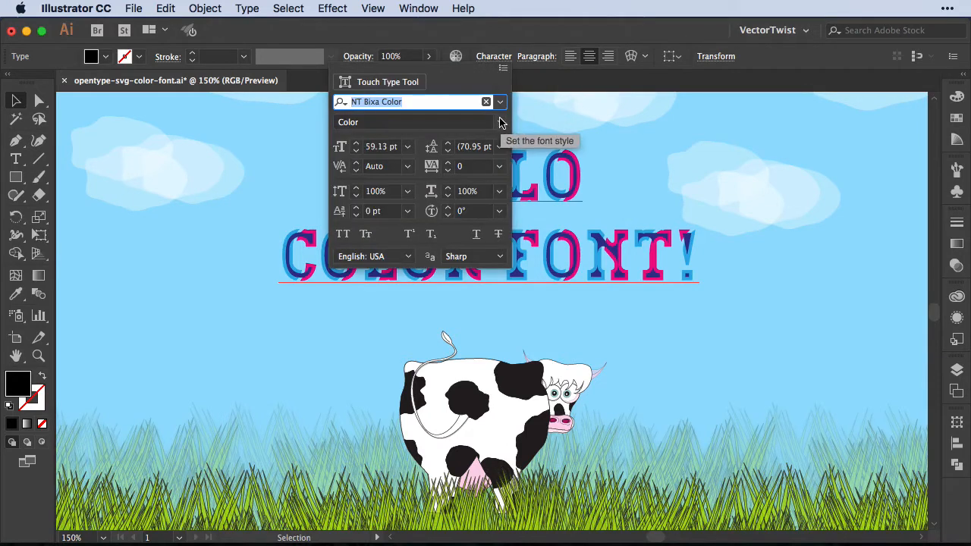
Step: Reveal the installed font list with Trajan Color, Abelone, Apple Color Emoji and EmojiOne
{"action": "left_click", "coordinate": [499, 102]}
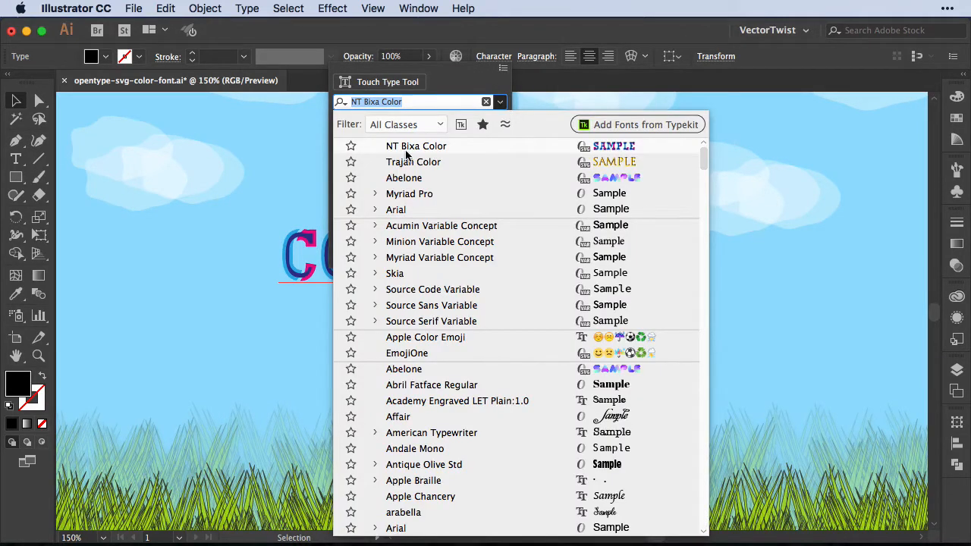
{"action": "mouse_move", "coordinate": [447, 156]}
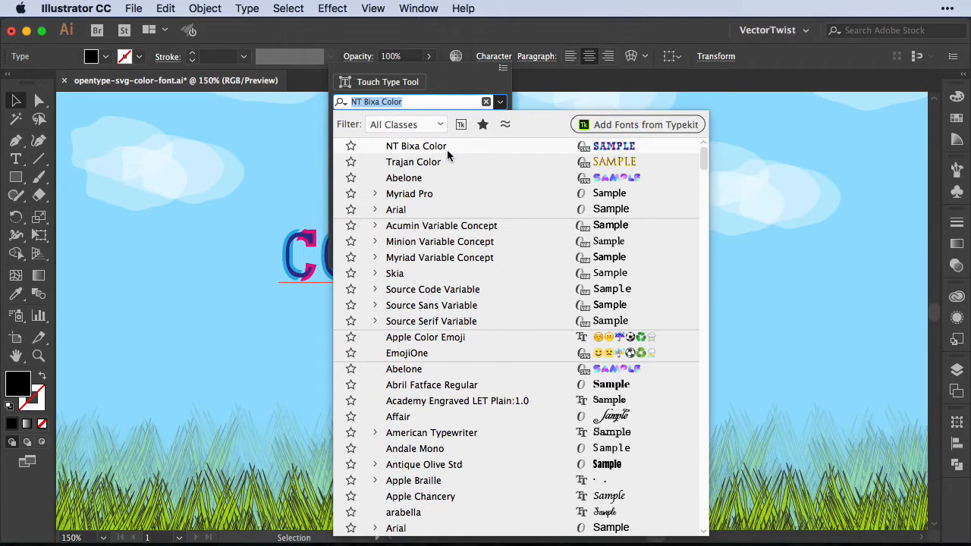
{"action": "mouse_move", "coordinate": [591, 155]}
{"action": "type", "text": "H"}
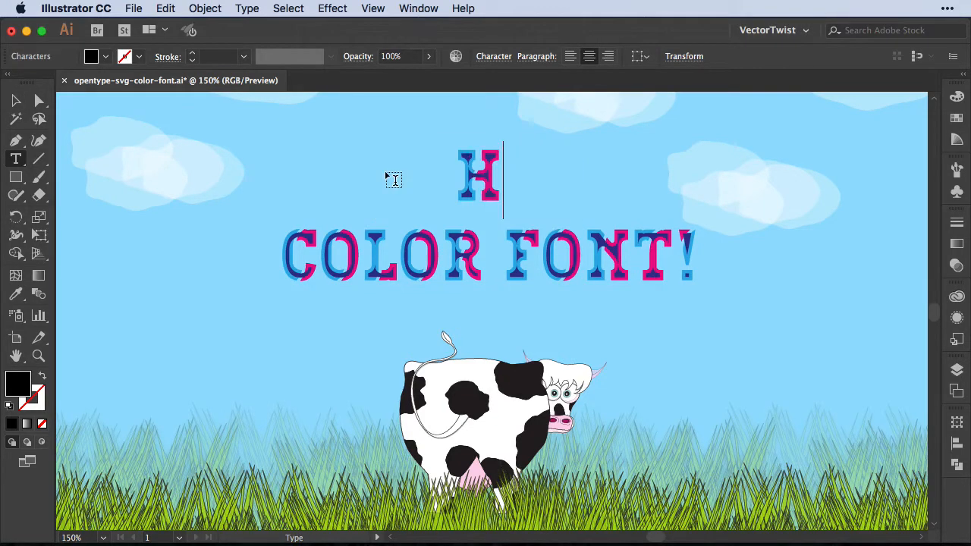
Step: Add 'EY' after the H so the first line reads HEY in NT Bixa Color
{"action": "type", "text": "EY"}
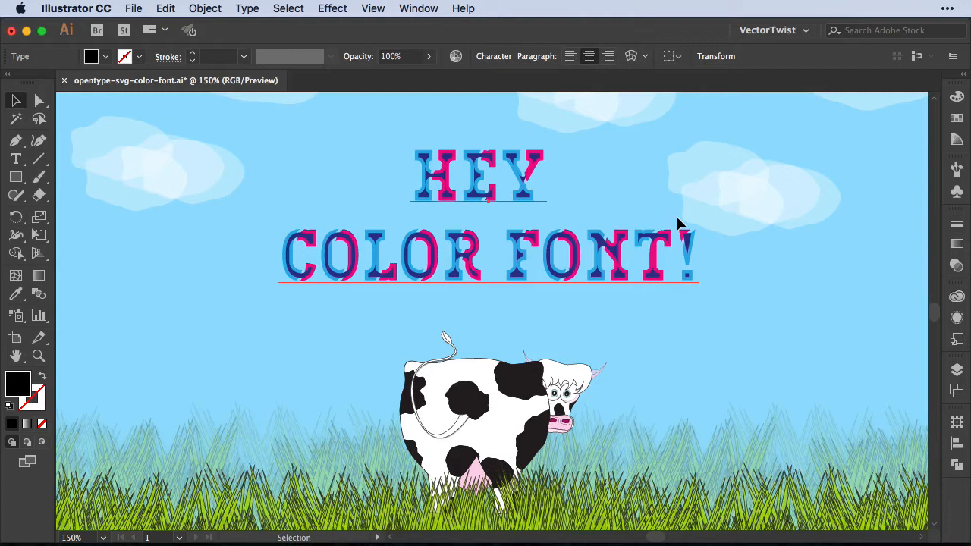
{"action": "mouse_move", "coordinate": [531, 27]}
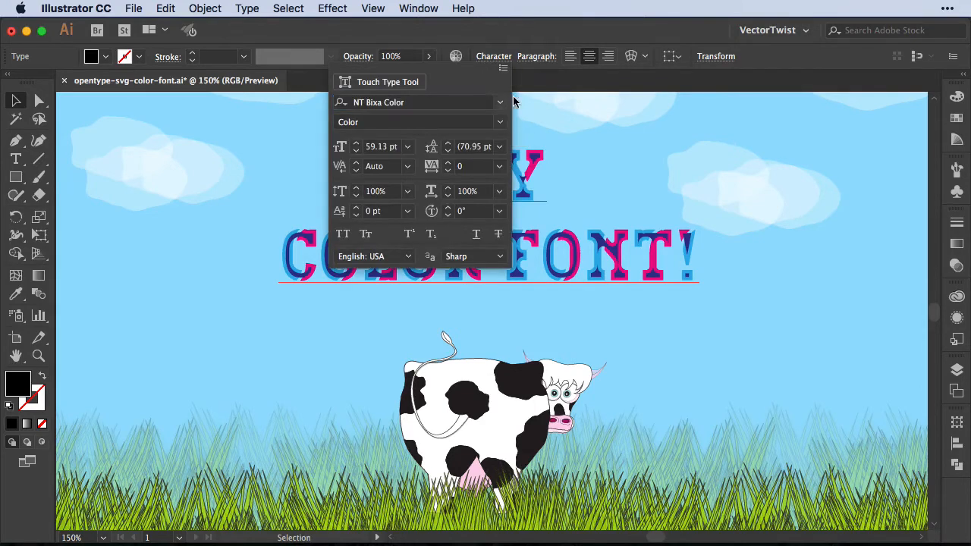
Step: Set the whole HEY COLOR FONT! headline in gold Trajan Color letters
{"action": "left_click", "coordinate": [499, 101]}
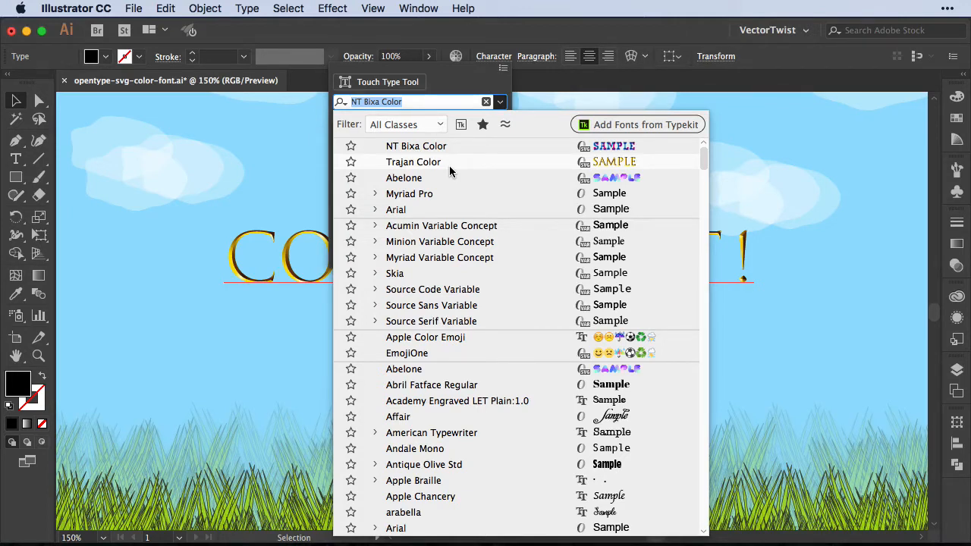
{"action": "left_click", "coordinate": [414, 162]}
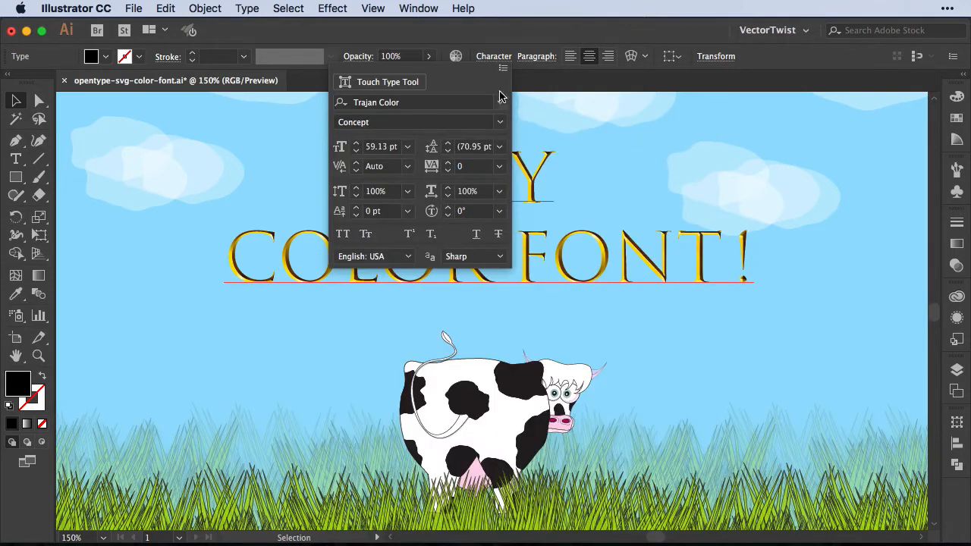
{"action": "left_click", "coordinate": [493, 56]}
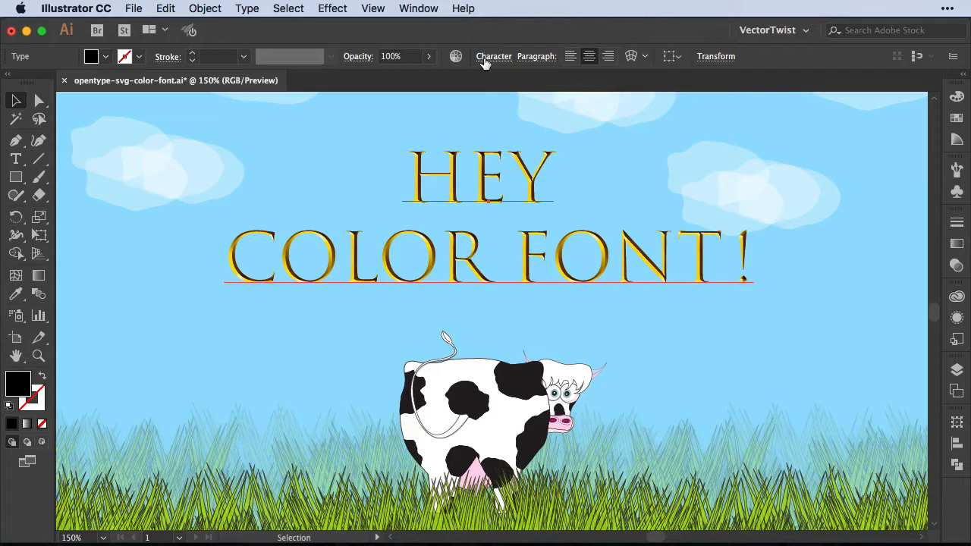
{"action": "left_click", "coordinate": [493, 56]}
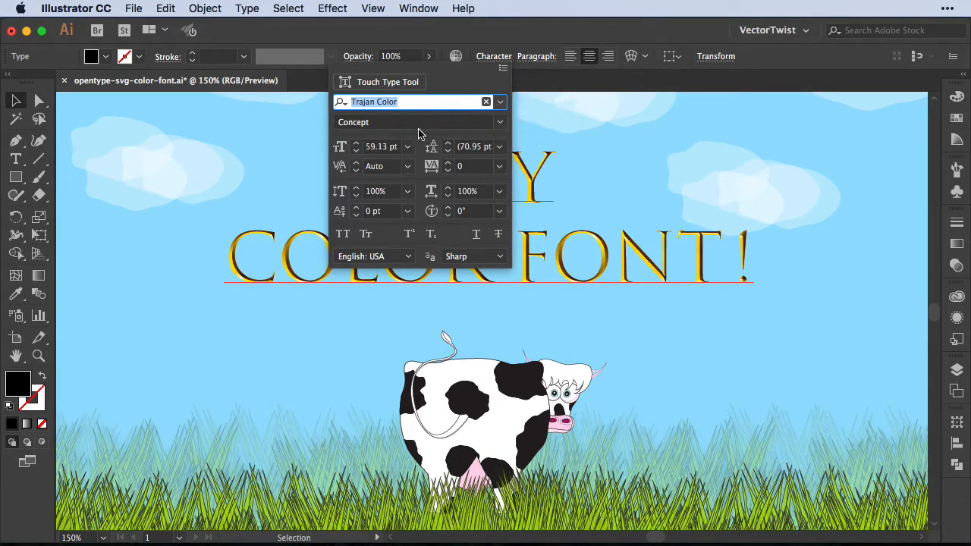
{"action": "mouse_move", "coordinate": [383, 122]}
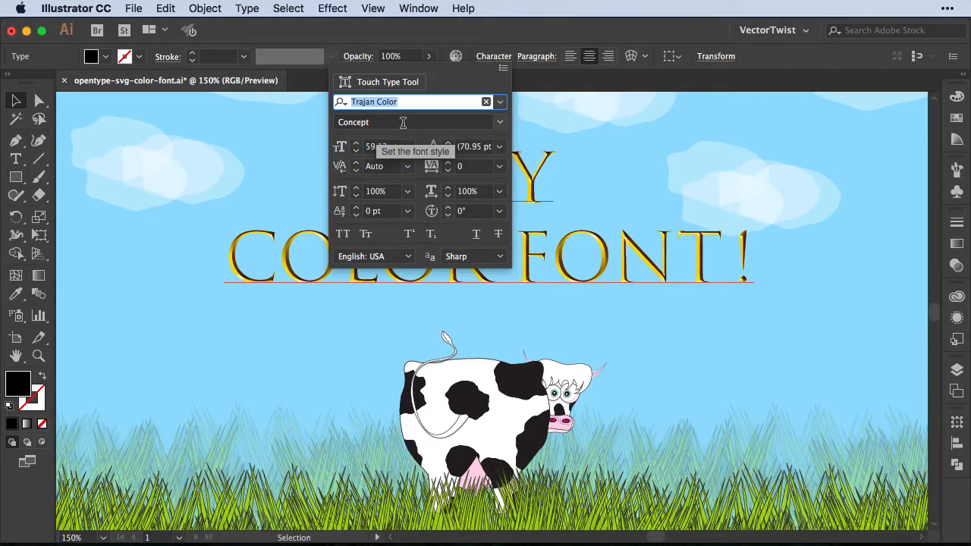
{"action": "mouse_move", "coordinate": [549, 147]}
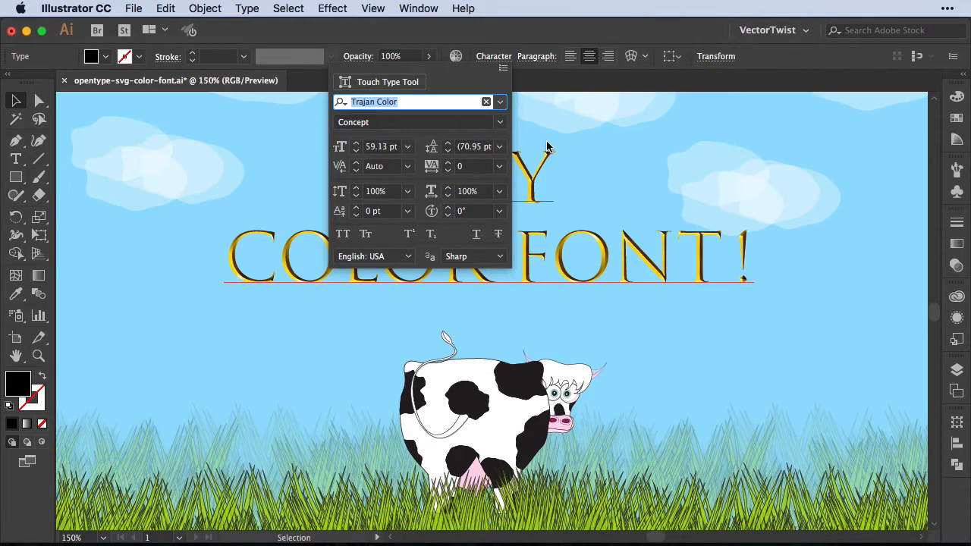
{"action": "mouse_move", "coordinate": [545, 125]}
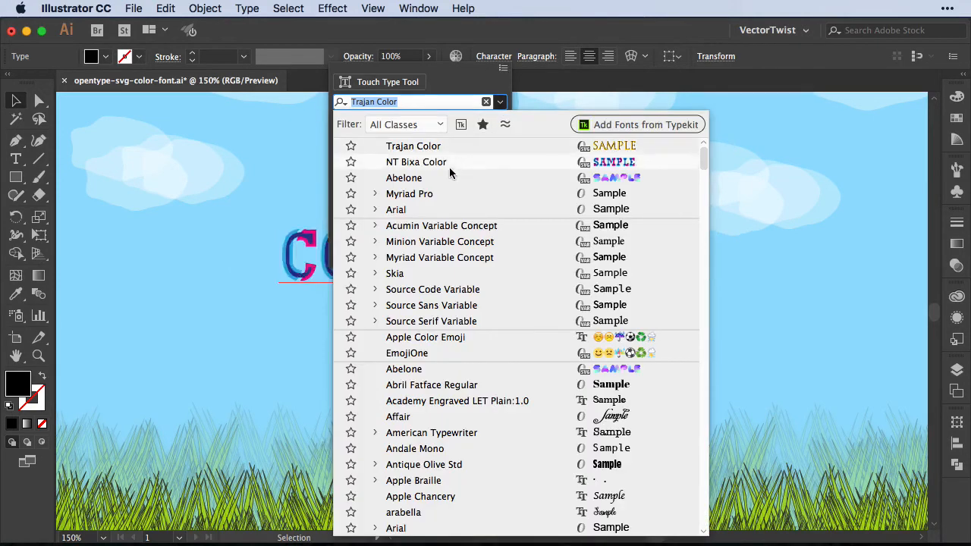
Step: Switch the headline from Trajan Color to Abelone gradient lettering
{"action": "left_click", "coordinate": [404, 178]}
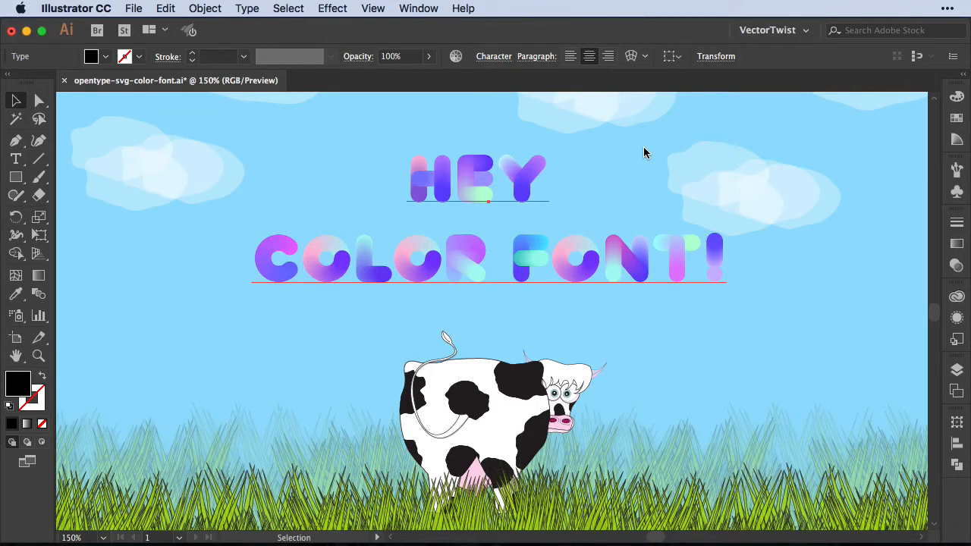
{"action": "mouse_move", "coordinate": [637, 123]}
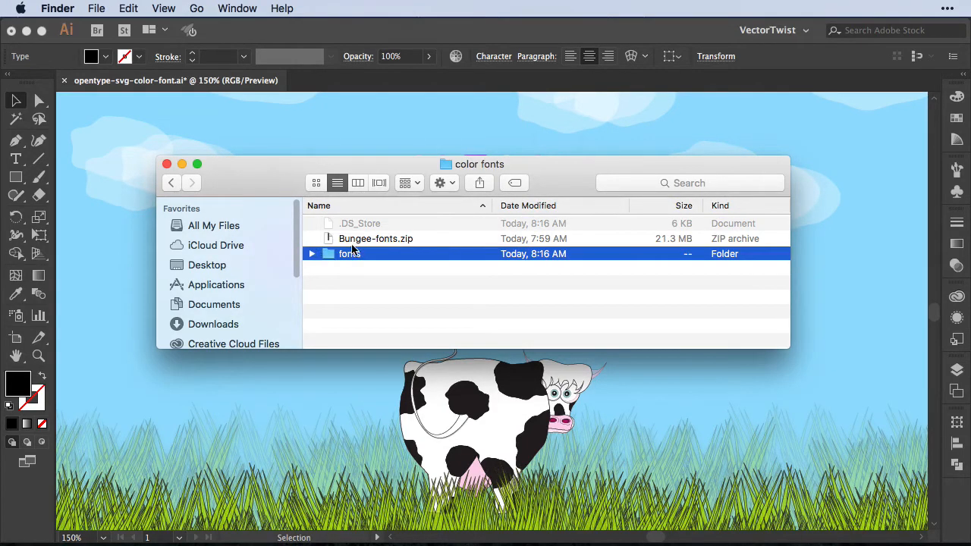
Step: Browse into the fonts folder to reach the Bungee_Color_Fonts SVG, sbix and COLR files
{"action": "double_click", "coordinate": [349, 254]}
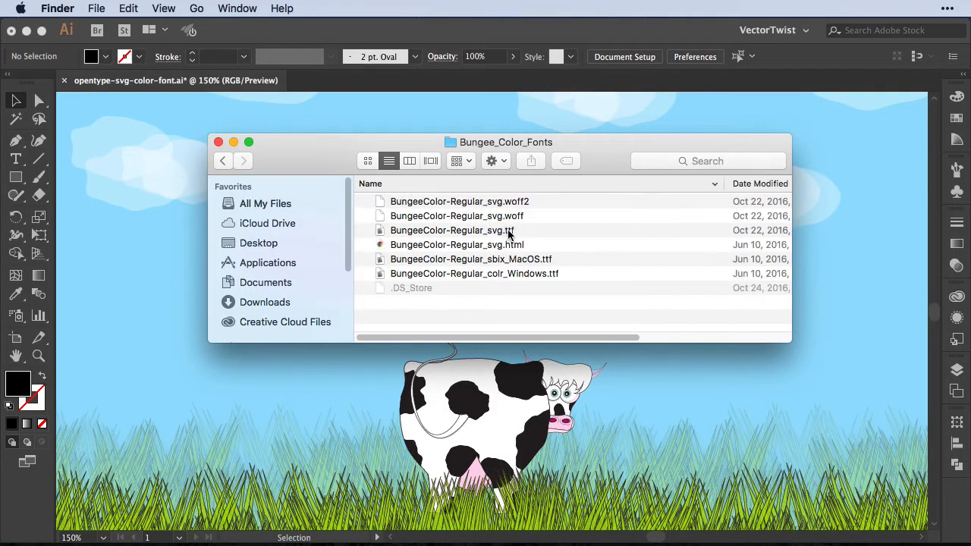
{"action": "mouse_move", "coordinate": [363, 235]}
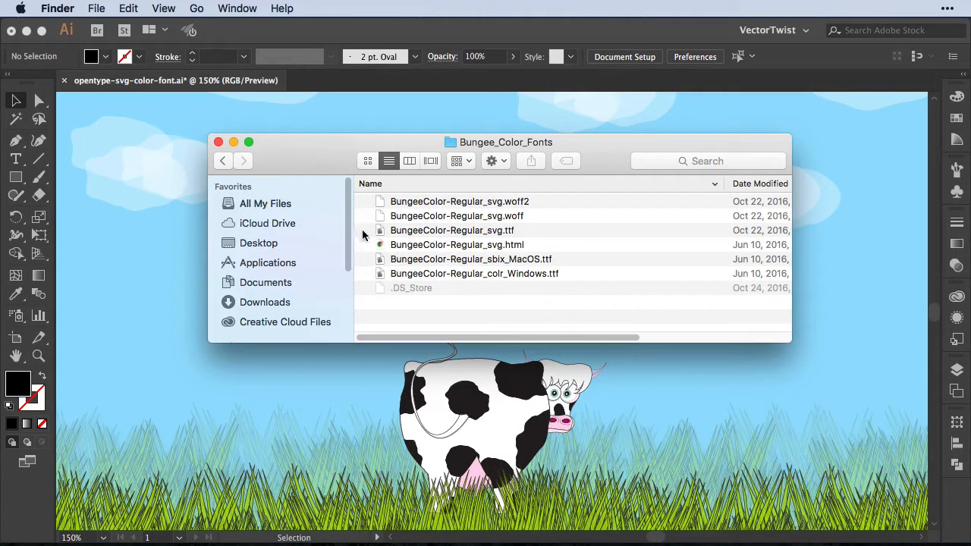
{"action": "mouse_move", "coordinate": [441, 231]}
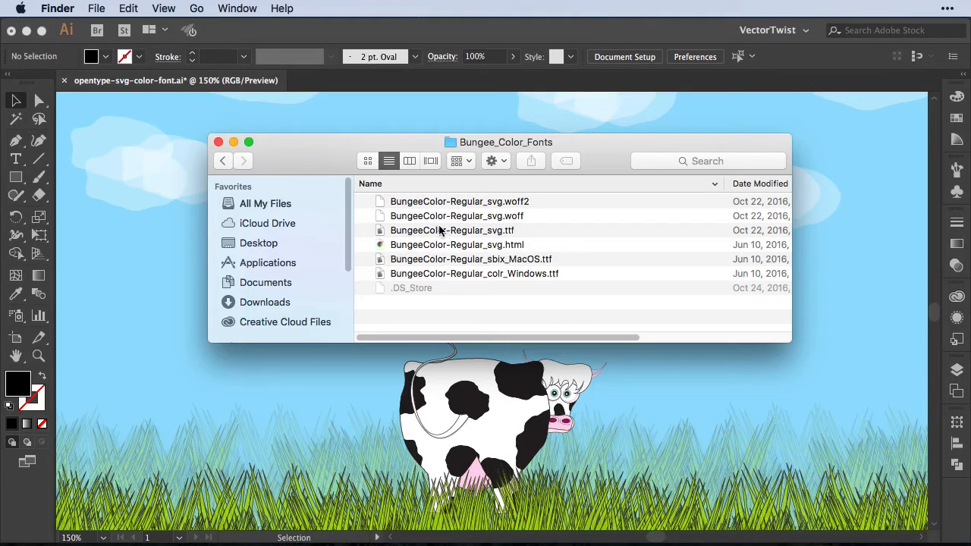
{"action": "mouse_move", "coordinate": [512, 237]}
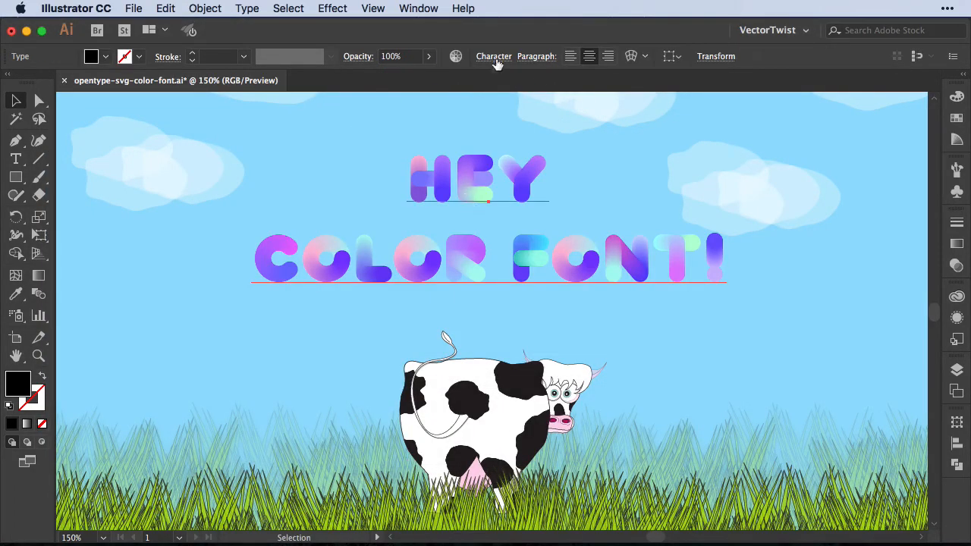
Step: Try the headline in red Bungee Color Regular
{"action": "left_click", "coordinate": [493, 57]}
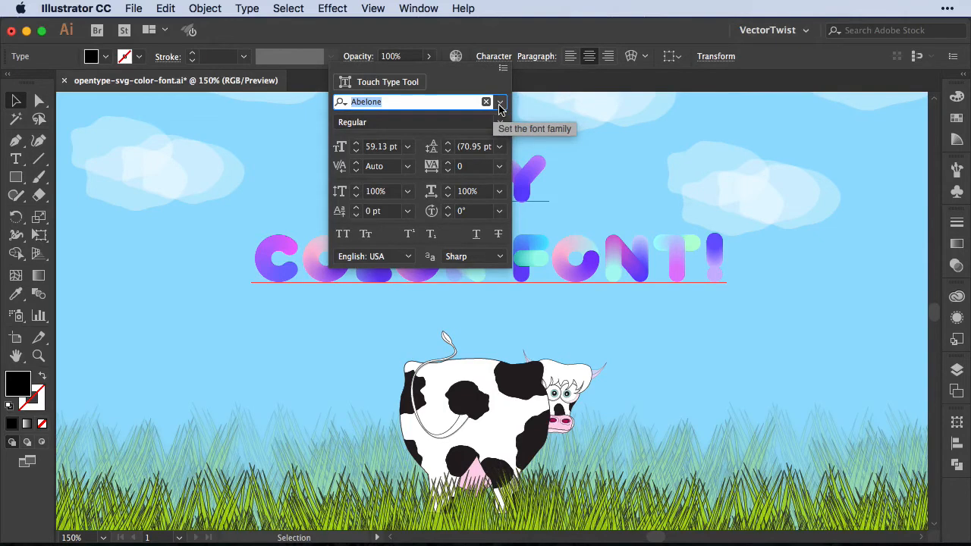
{"action": "left_click", "coordinate": [499, 102]}
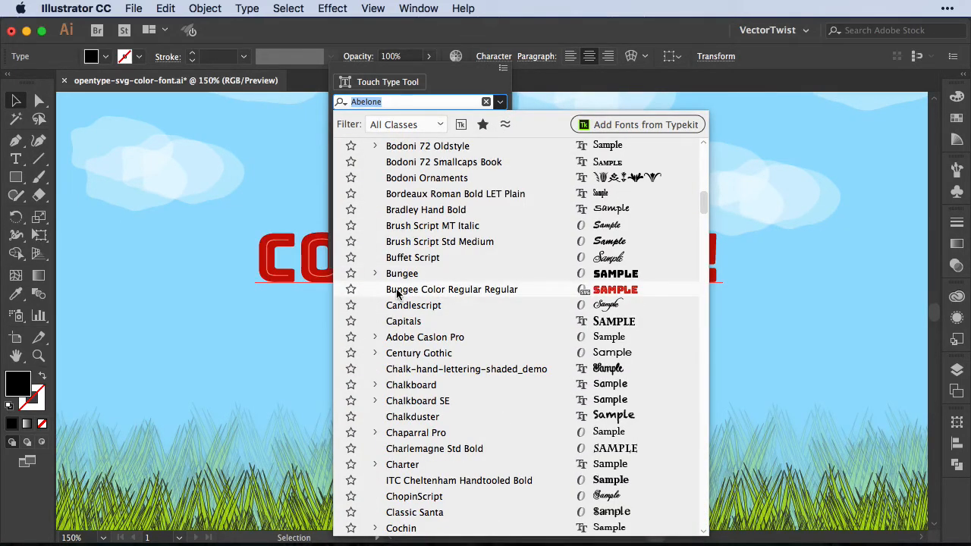
{"action": "left_click", "coordinate": [452, 289]}
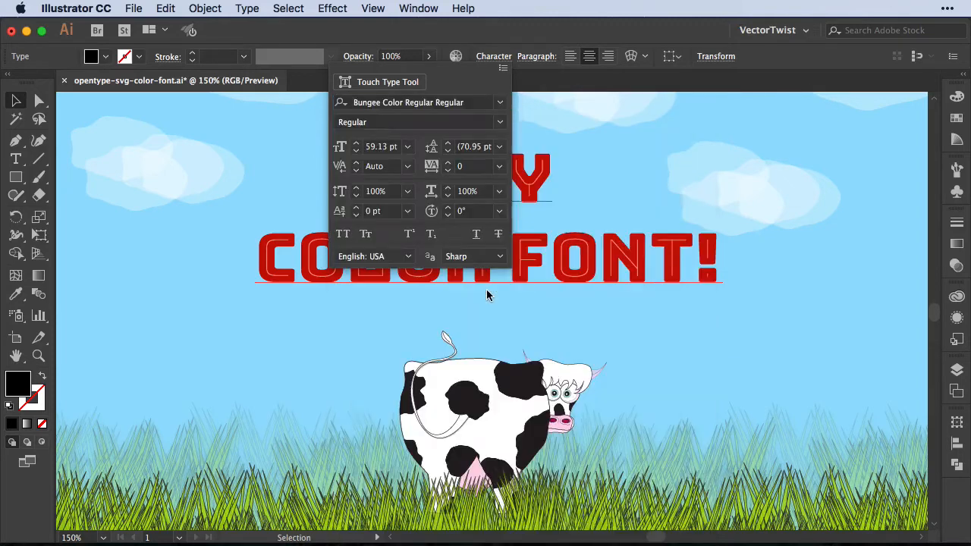
{"action": "left_click", "coordinate": [761, 250]}
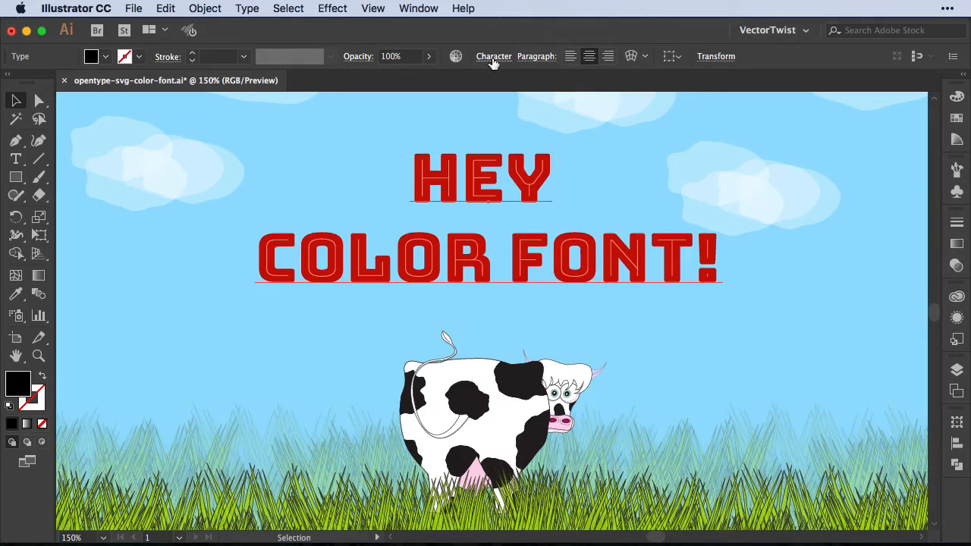
Step: Return the headline to the multicolor NT Bixa Color font
{"action": "left_click", "coordinate": [493, 56]}
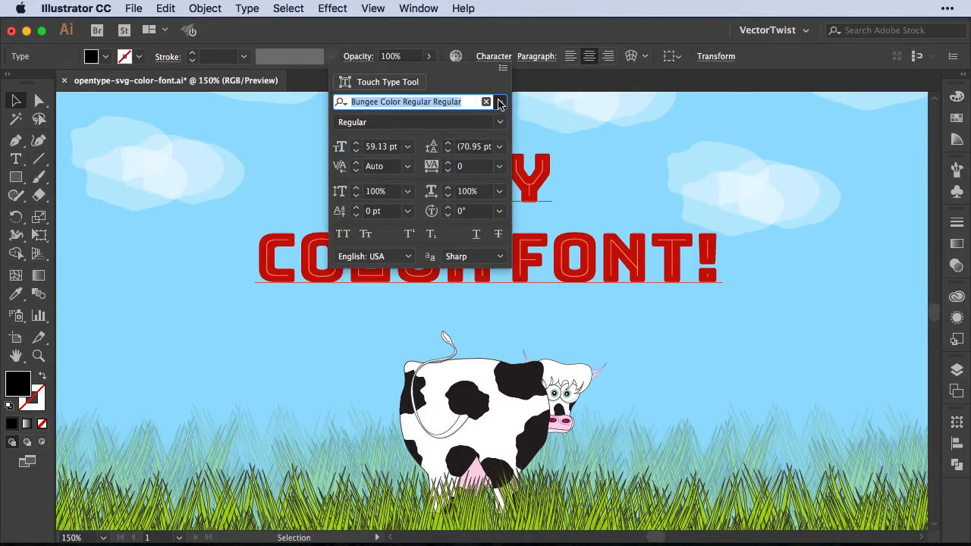
{"action": "left_click", "coordinate": [500, 101]}
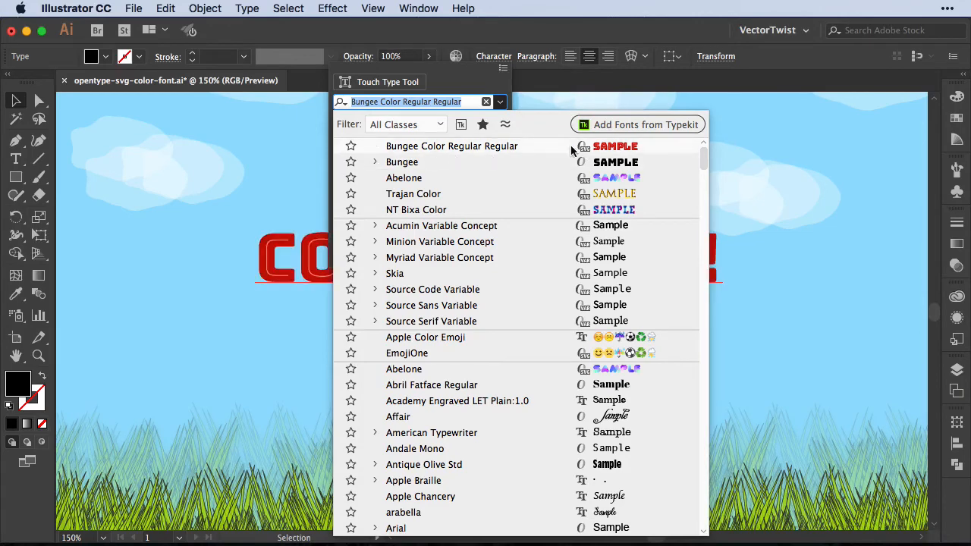
{"action": "mouse_move", "coordinate": [580, 151]}
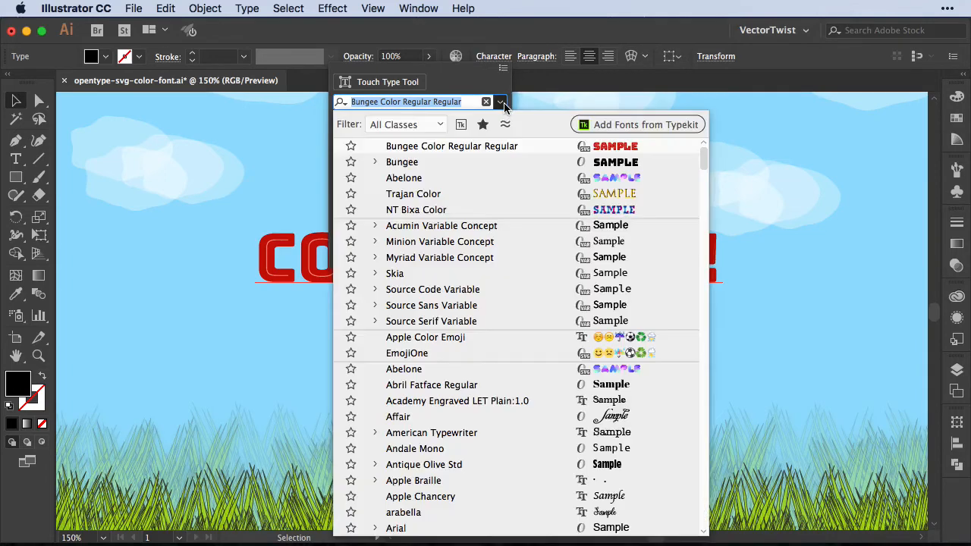
{"action": "left_click", "coordinate": [415, 209]}
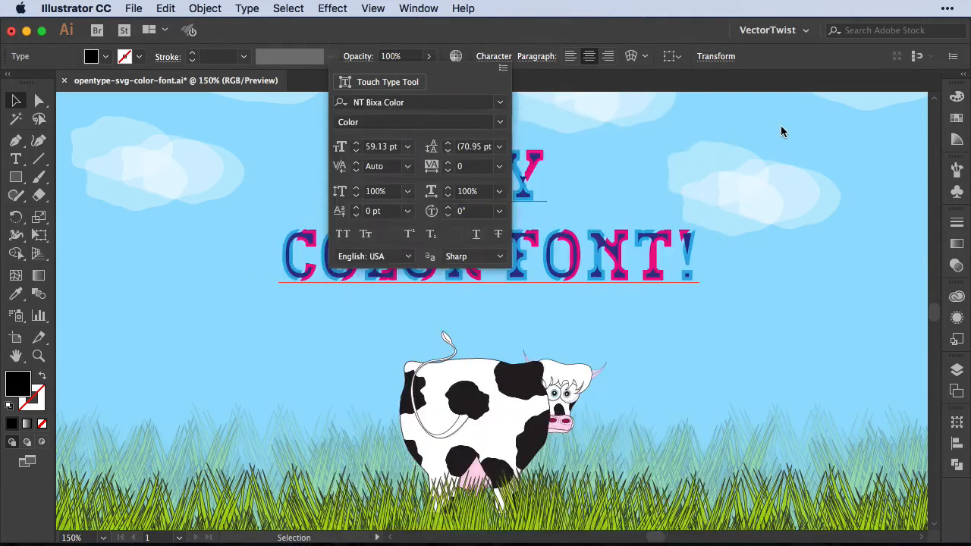